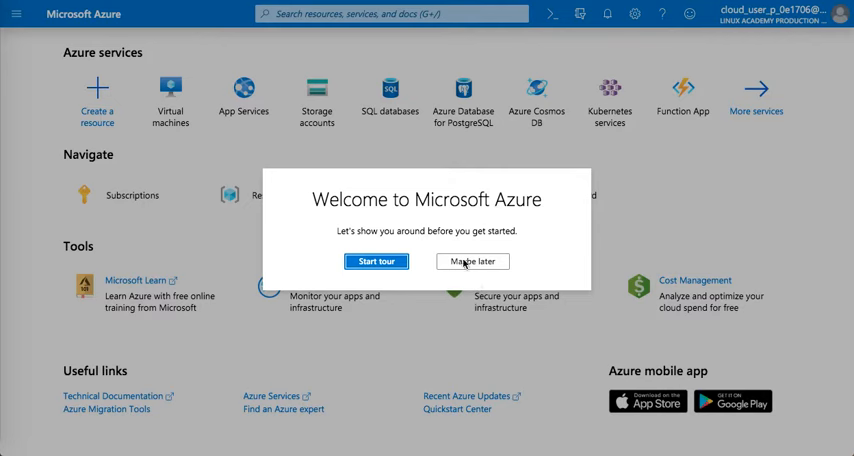
Dismiss the welcome tour and reach the empty Storage accounts page via search and the Home tile.
click(472, 261)
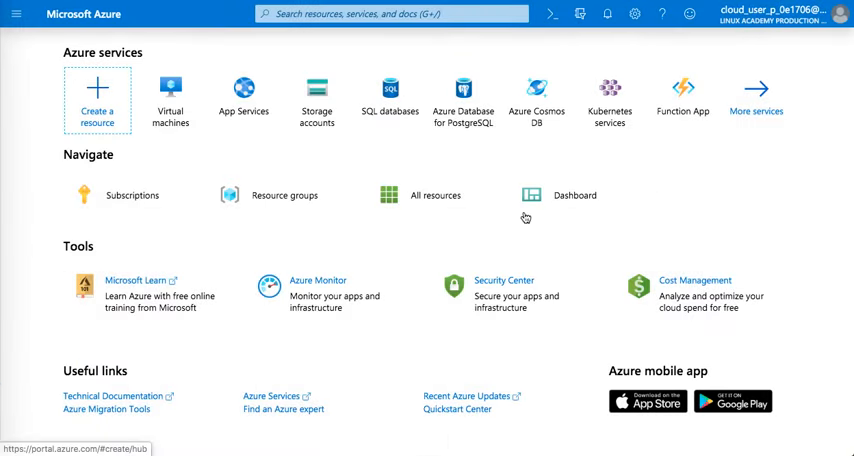
click(390, 13)
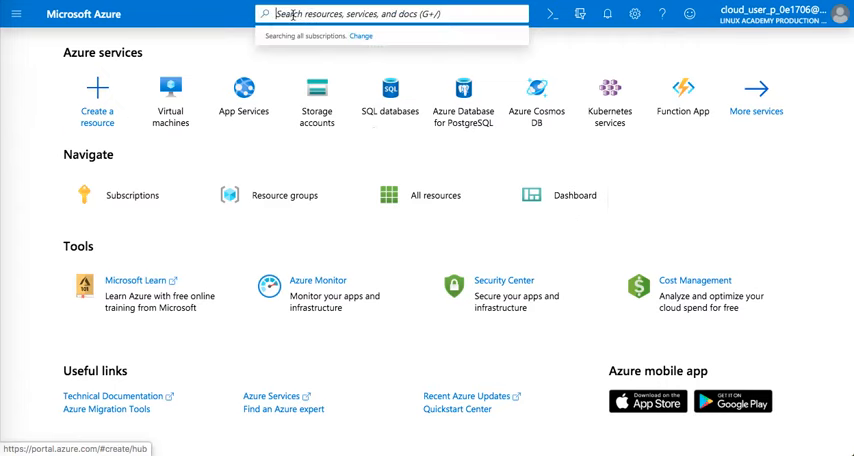
text(b)
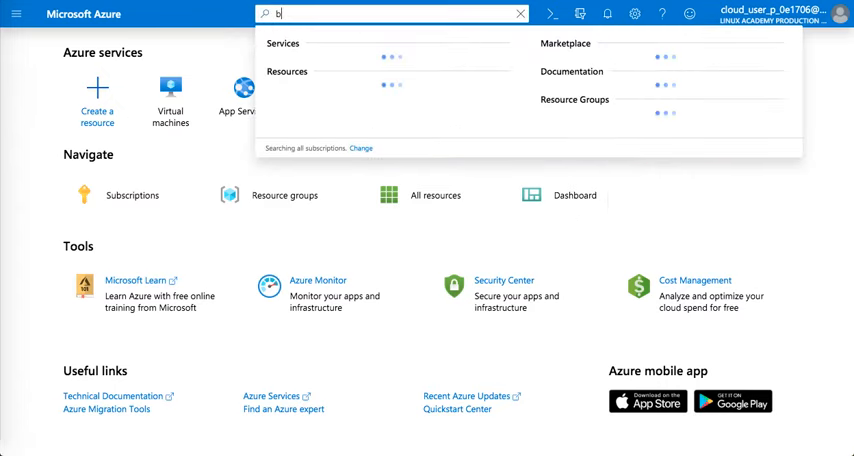
text(lob)
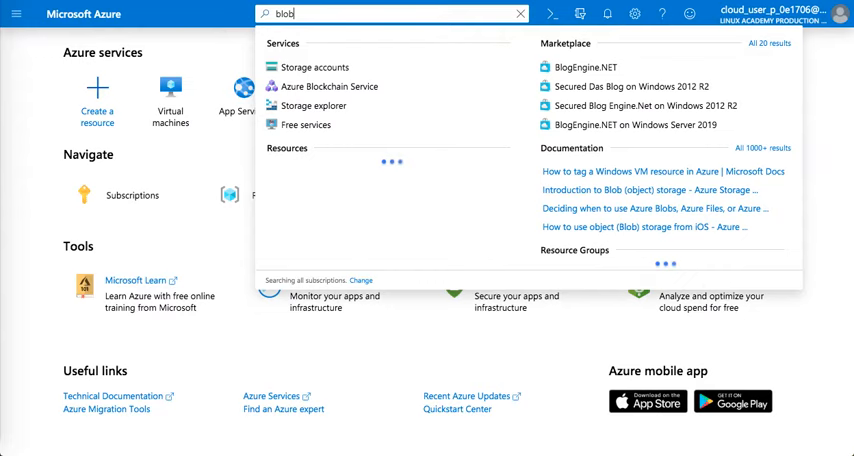
click(320, 67)
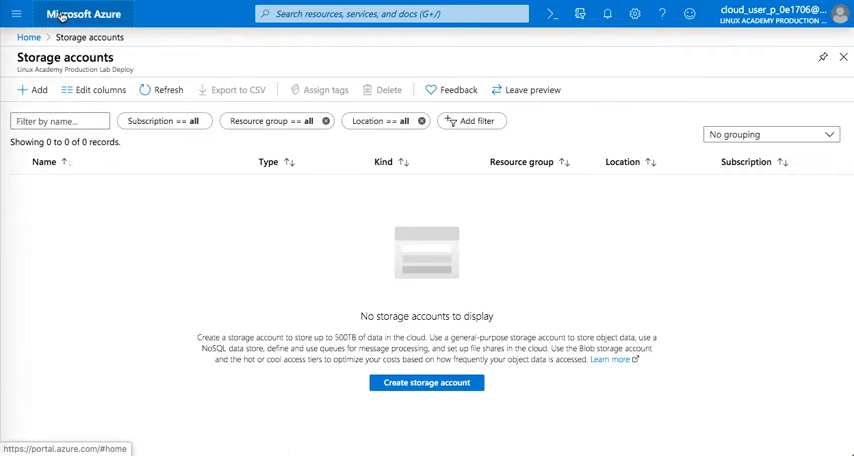
click(29, 37)
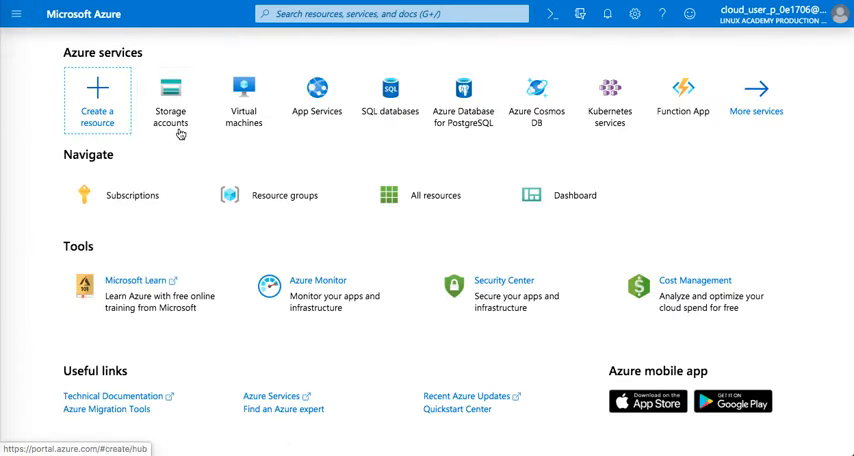
click(170, 95)
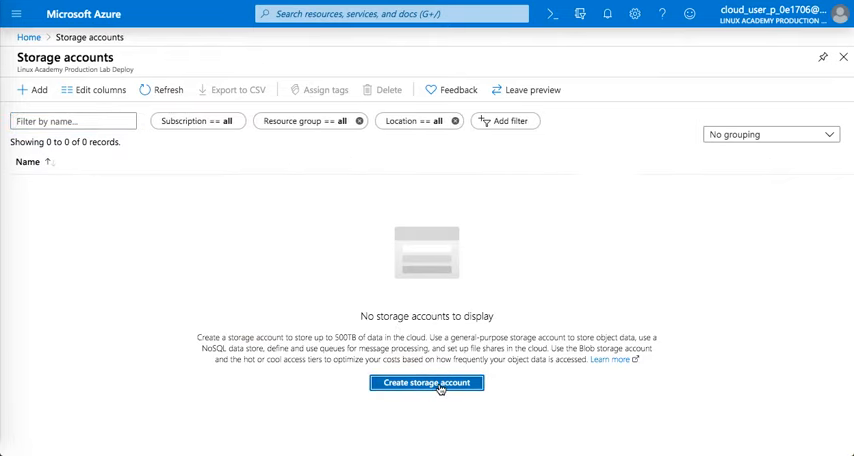
mouse_move(98, 89)
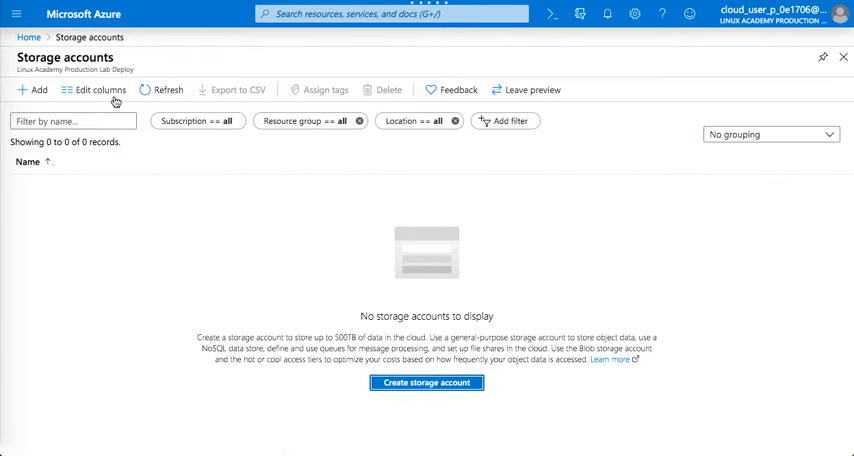
Start a storage account in resource group 86-7e75b0-intro-to-using-azure-blob-storage-z16, named blobcontainerhieudemo.
click(425, 383)
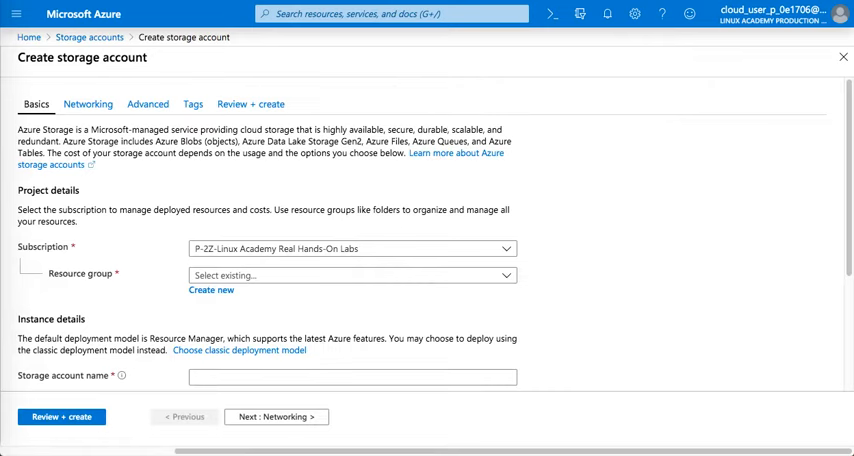
click(350, 275)
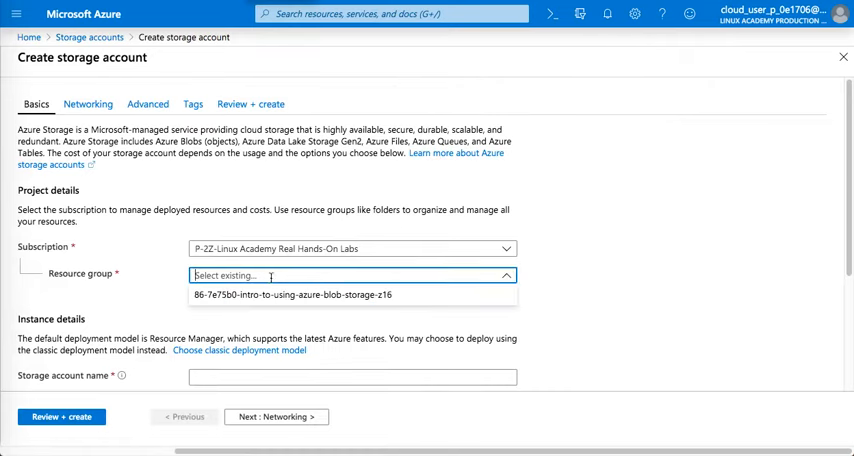
click(289, 294)
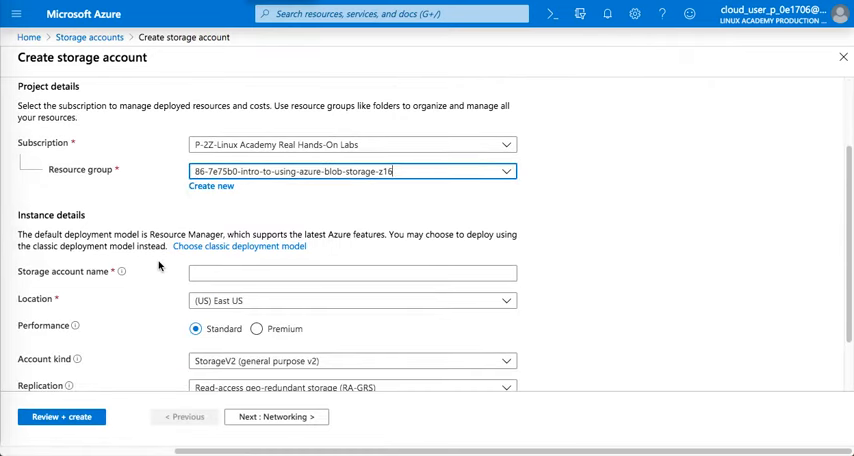
click(351, 264)
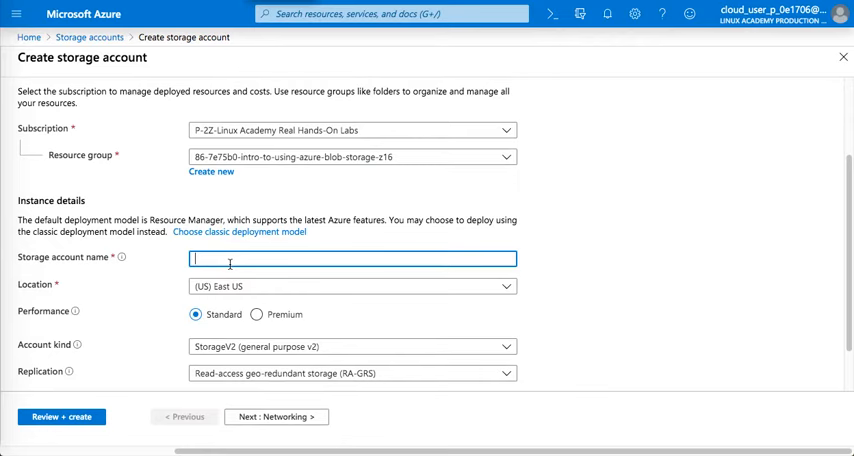
text(blog)
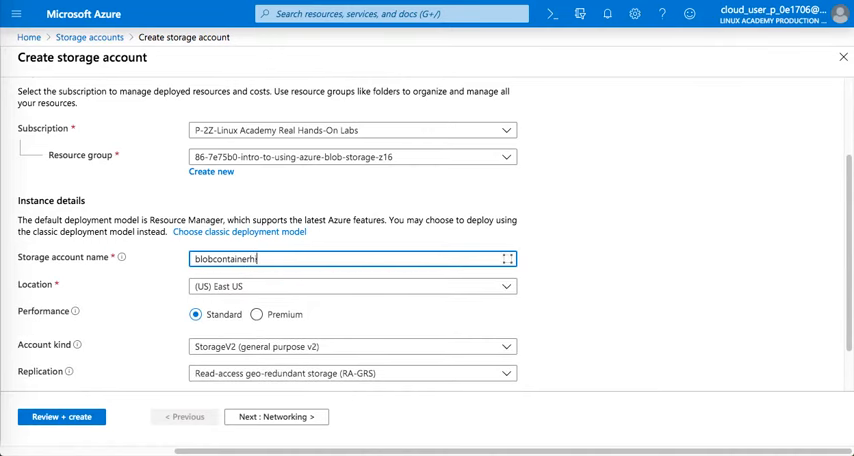
text(ieudoe)
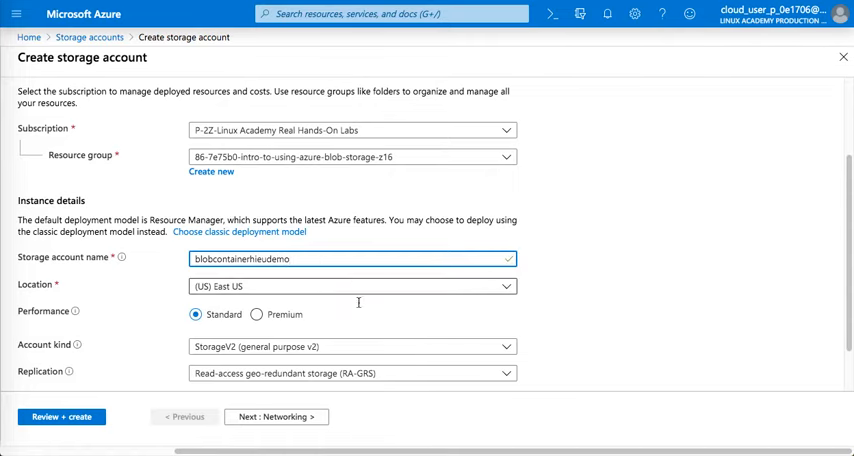
Keep StorageV2 account kind and Hot tier, setting replication to Locally-redundant storage (LRS).
scroll(down, 3)
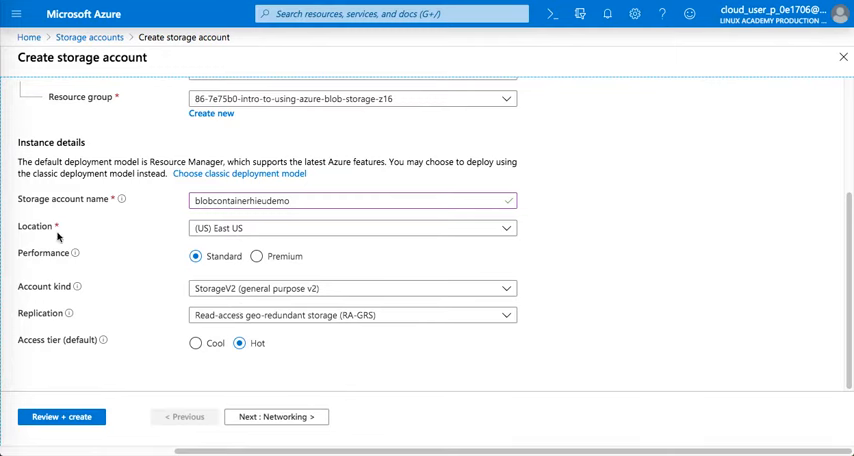
mouse_move(37, 285)
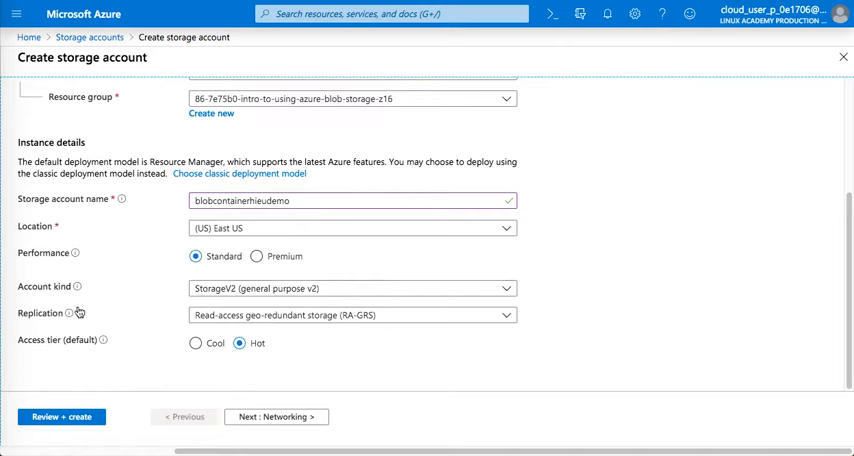
click(352, 288)
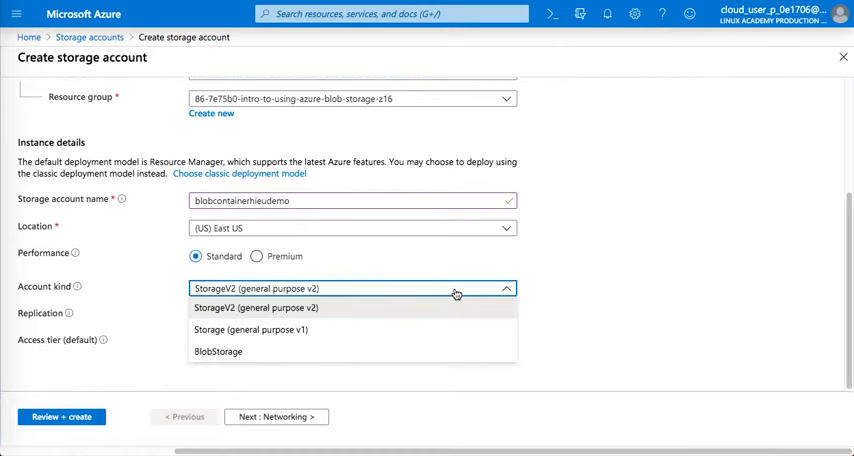
mouse_move(300, 330)
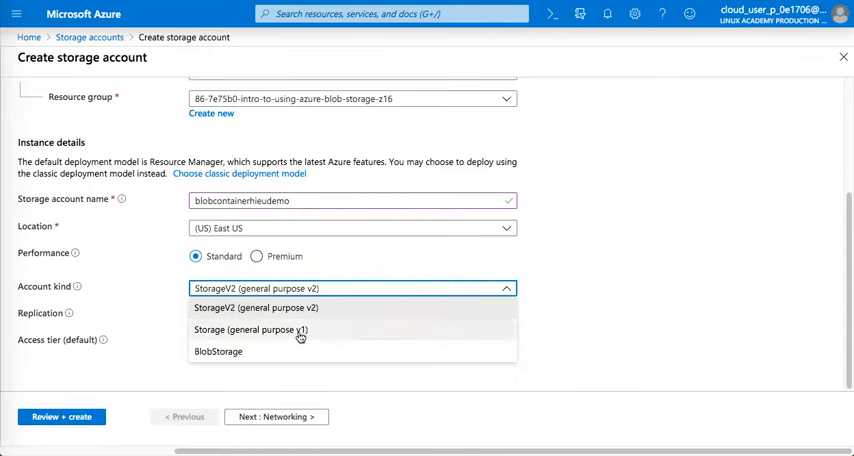
click(269, 307)
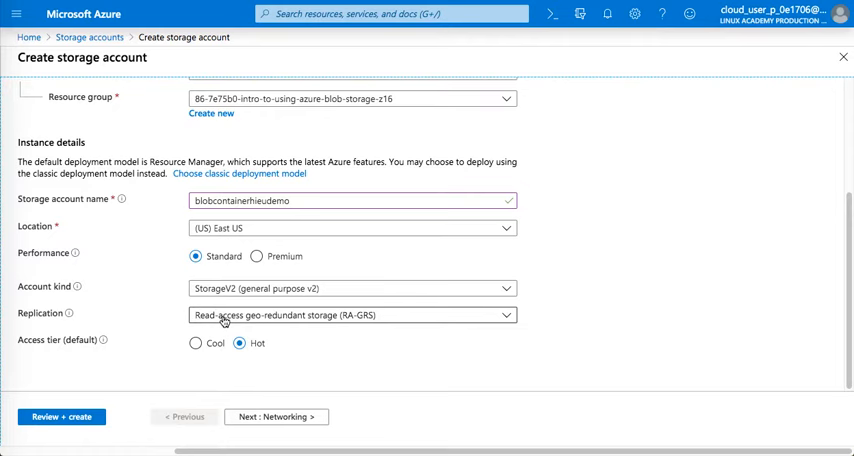
mouse_move(395, 330)
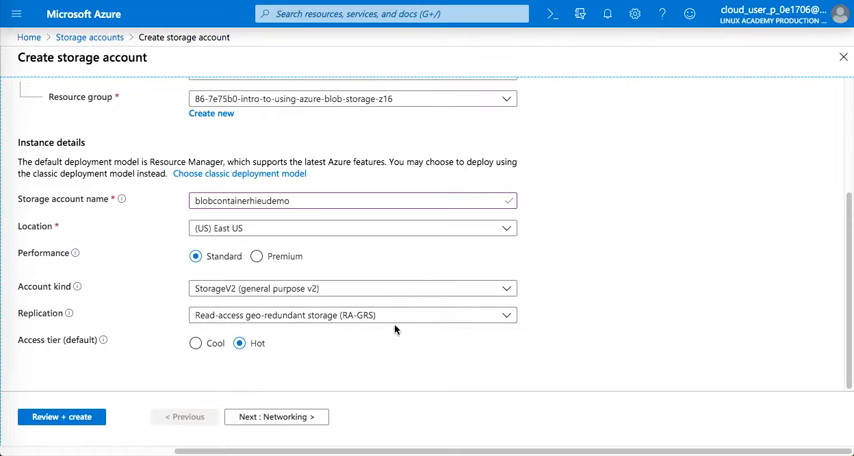
click(352, 314)
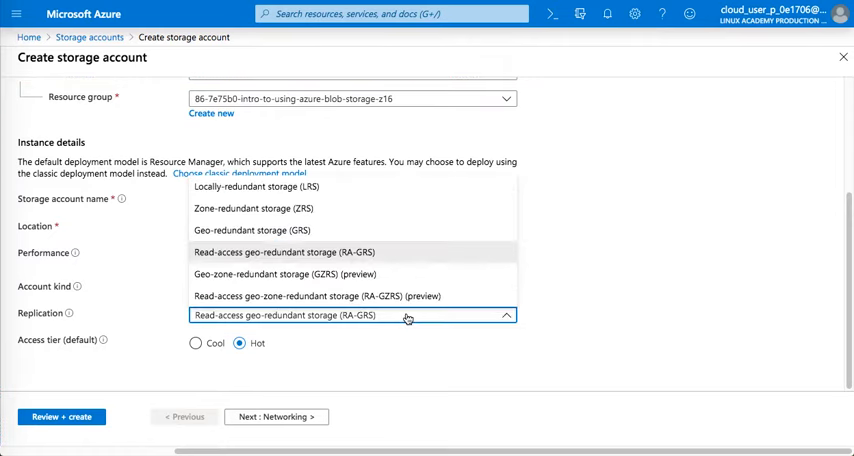
mouse_move(314, 188)
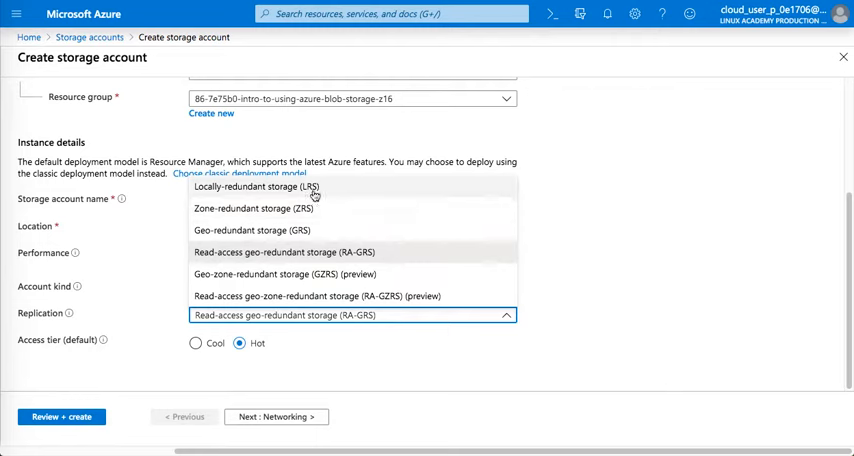
click(255, 187)
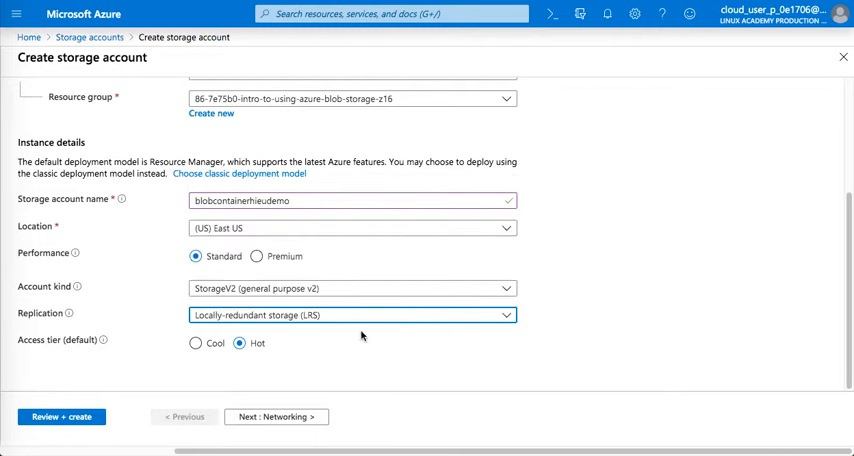
mouse_move(351, 359)
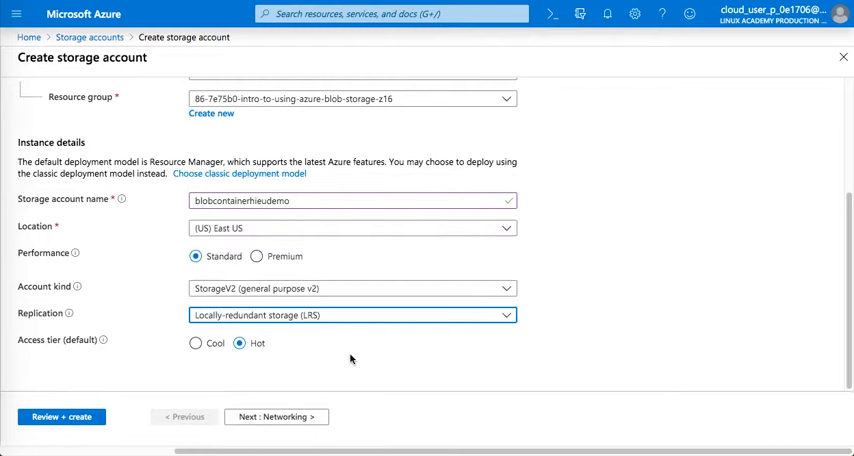
mouse_move(104, 340)
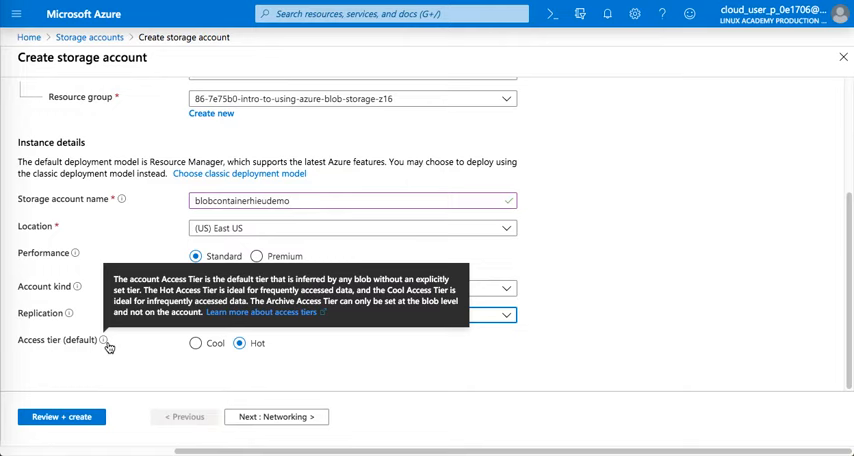
mouse_move(120, 344)
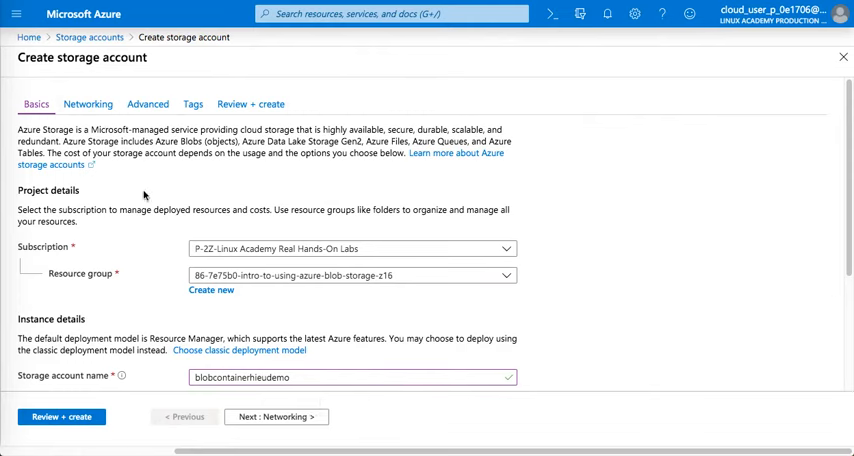
Pass through Networking and Advanced with defaults and run Review + create validation.
click(87, 104)
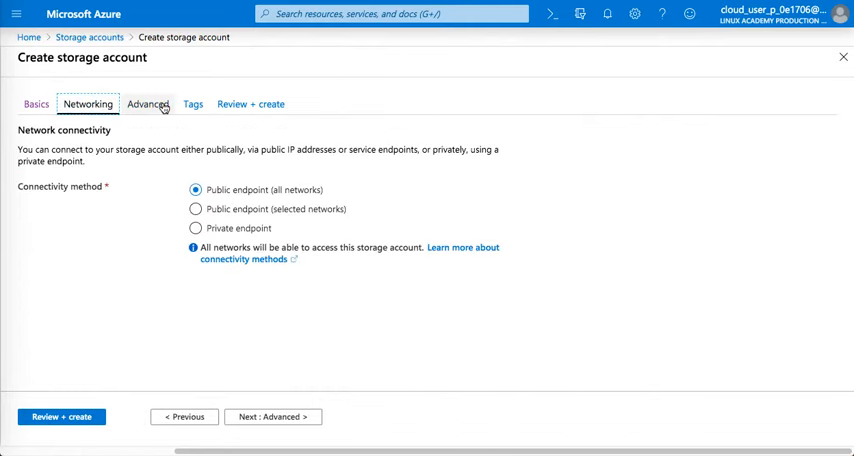
click(148, 104)
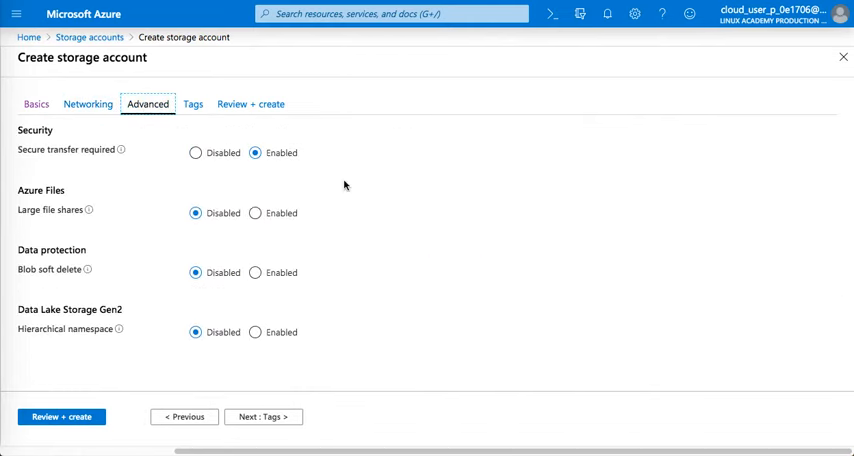
mouse_move(394, 215)
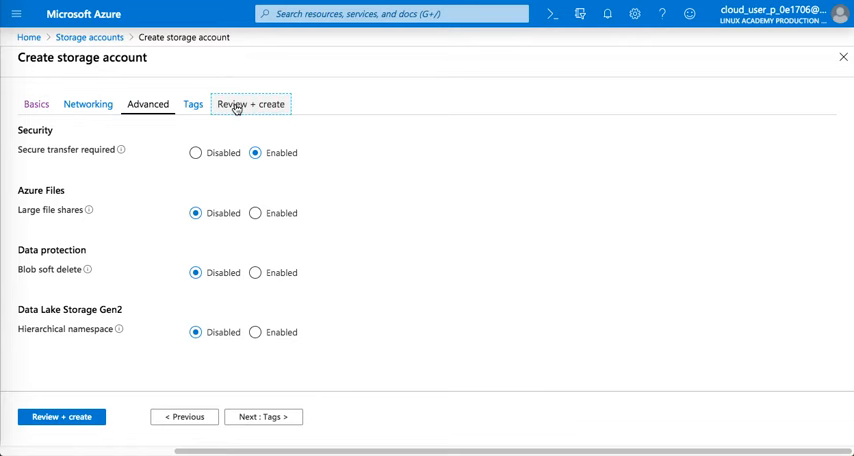
click(253, 104)
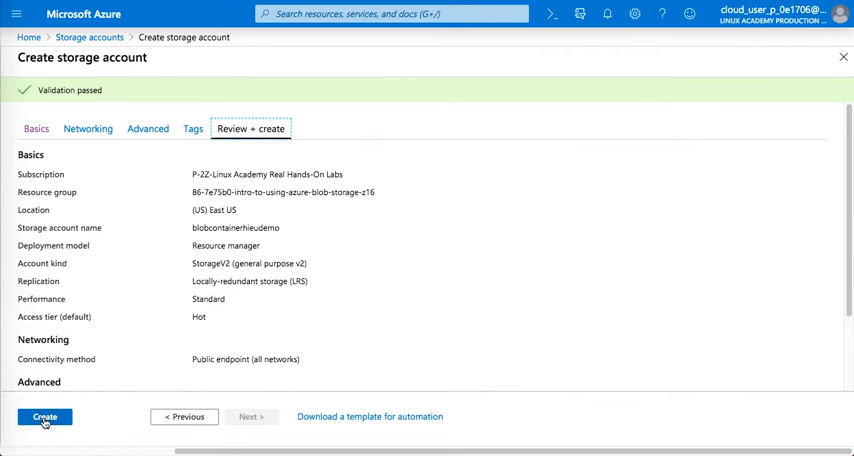
Create blobcontainerhieudemo and go to the resource from the deployment notification.
click(45, 417)
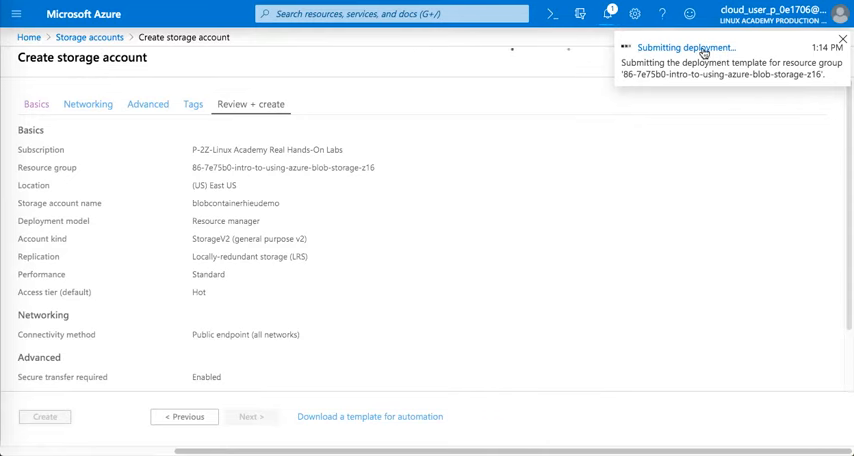
click(606, 14)
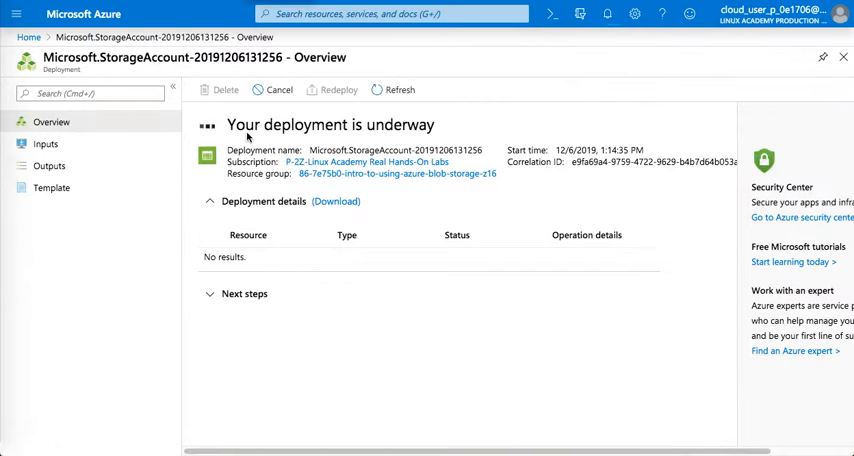
mouse_move(476, 127)
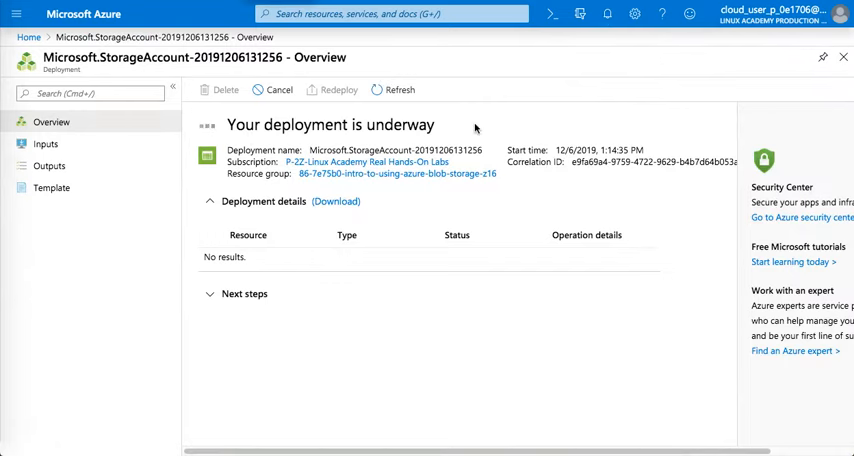
mouse_move(438, 330)
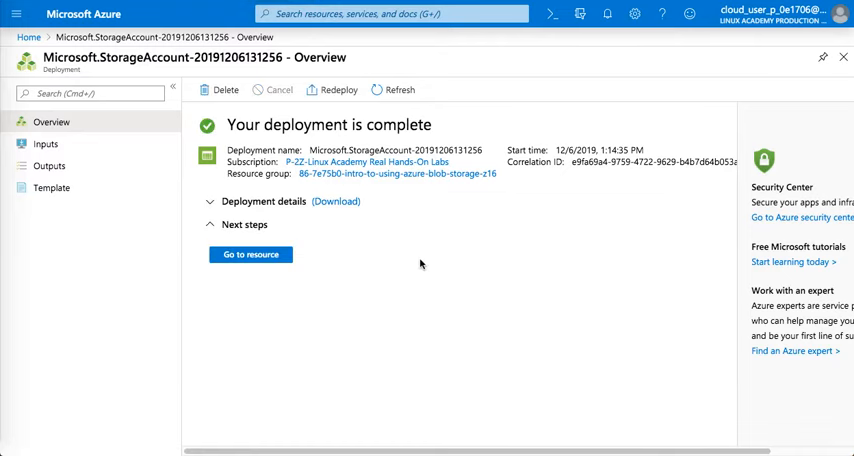
mouse_move(615, 59)
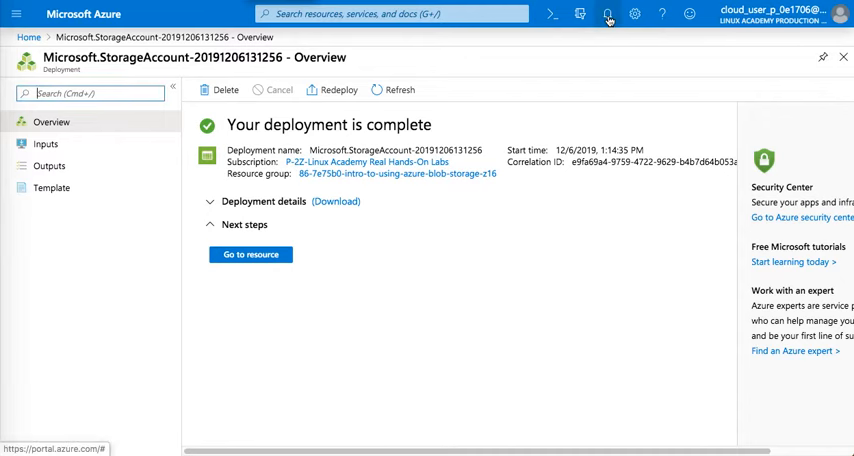
click(607, 14)
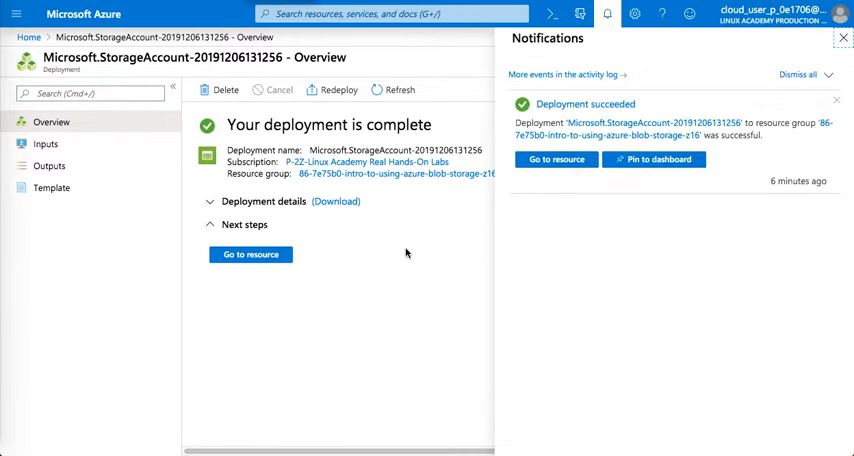
click(251, 254)
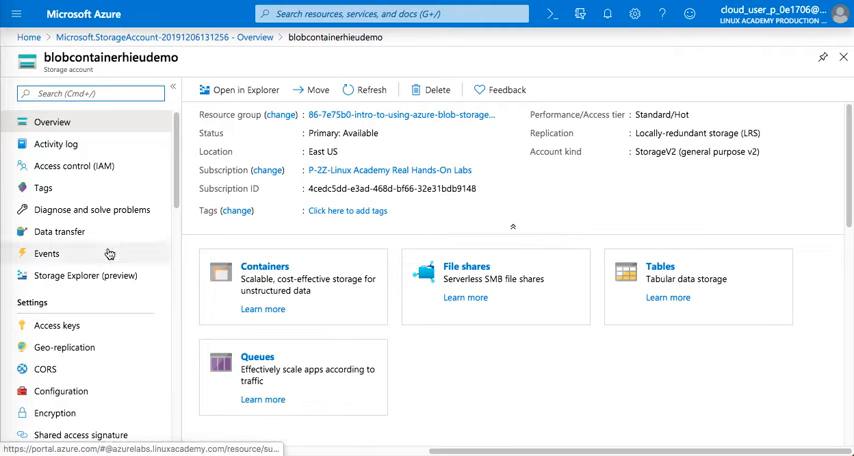
Add container democontainer1 with the Private access level.
scroll(down, 3)
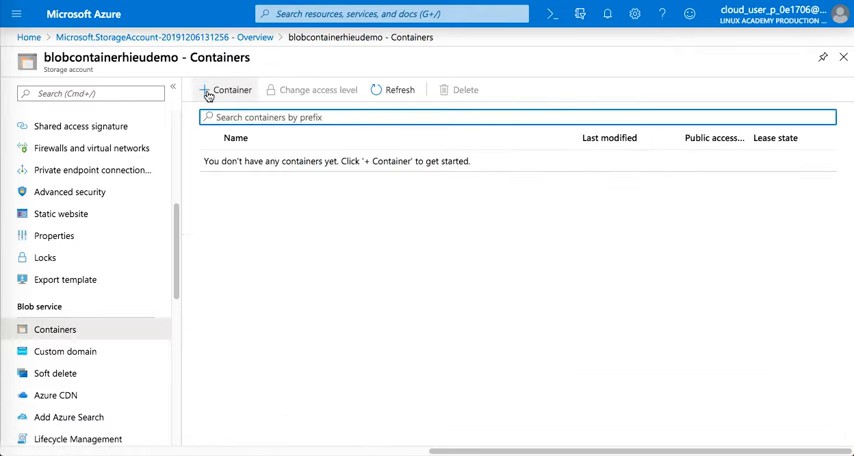
click(225, 89)
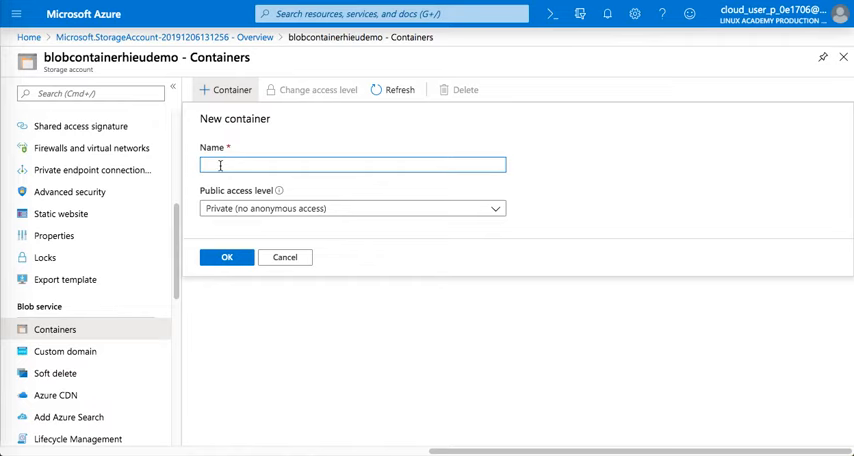
text(democon)
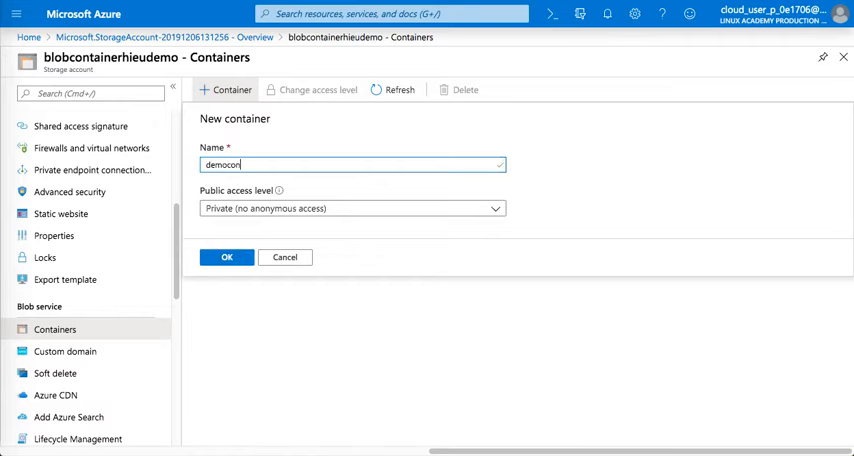
text(tainer1)
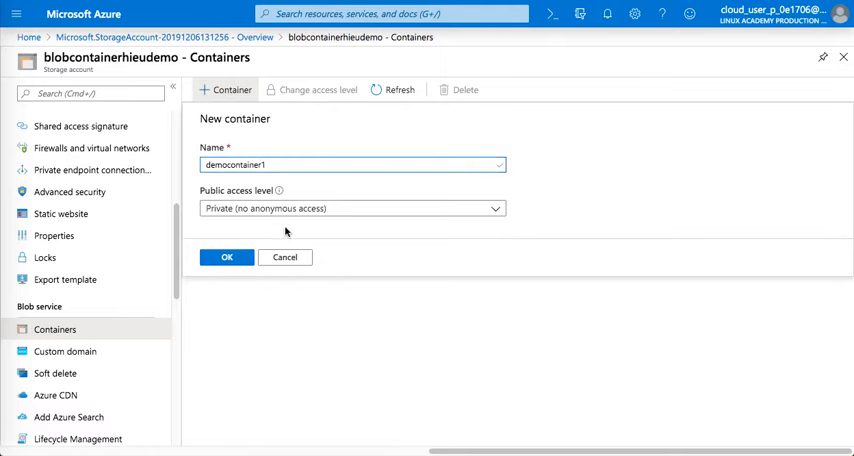
click(351, 208)
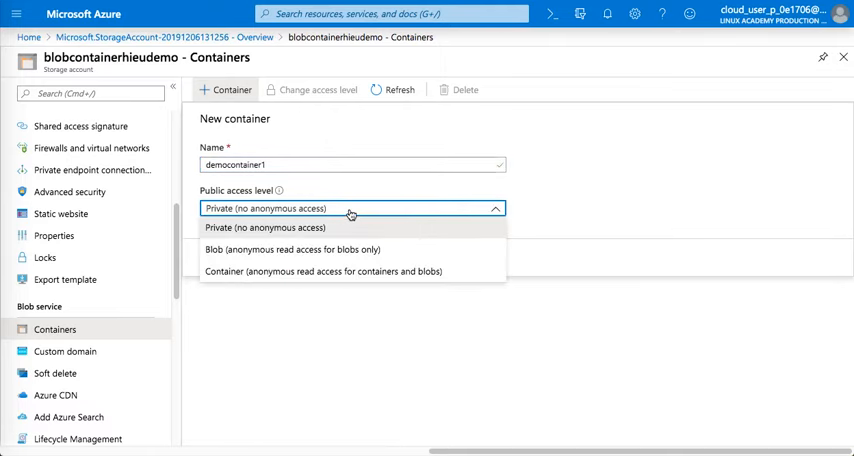
mouse_move(400, 213)
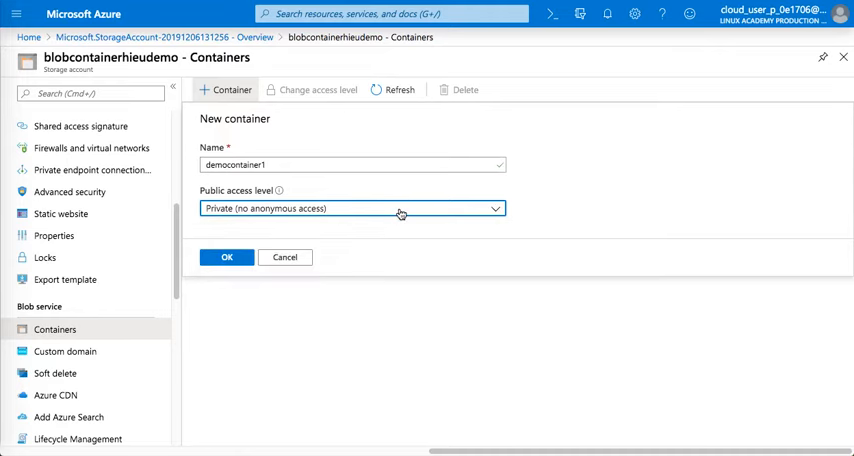
click(226, 257)
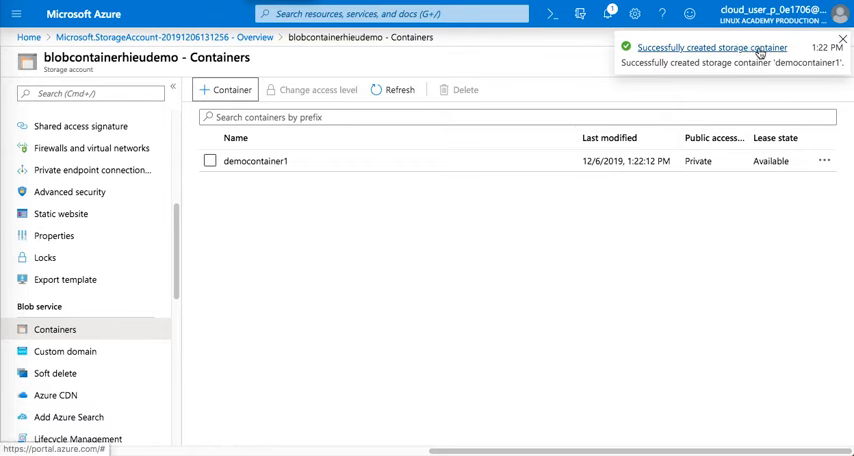
Open democontainer1's Upload form, expand Advanced options and enter '/' as the upload folder.
click(263, 160)
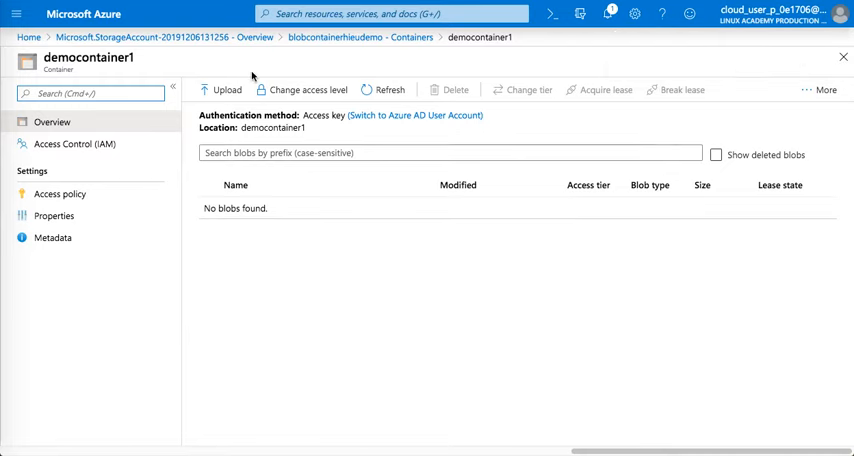
mouse_move(270, 70)
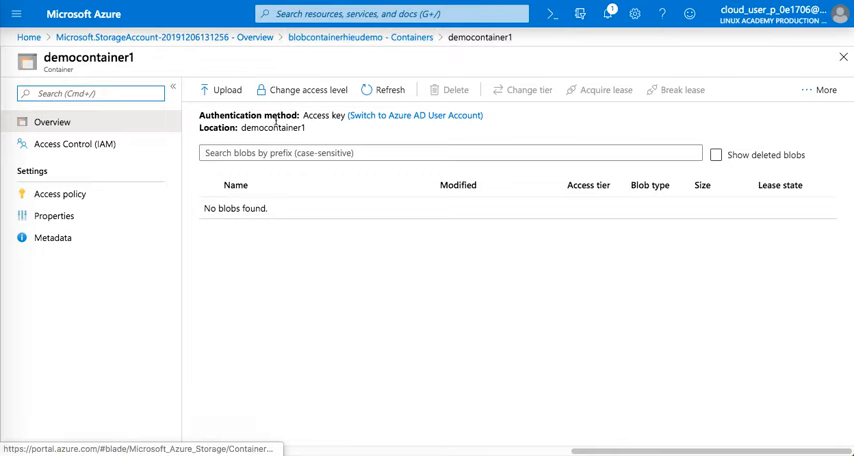
click(221, 90)
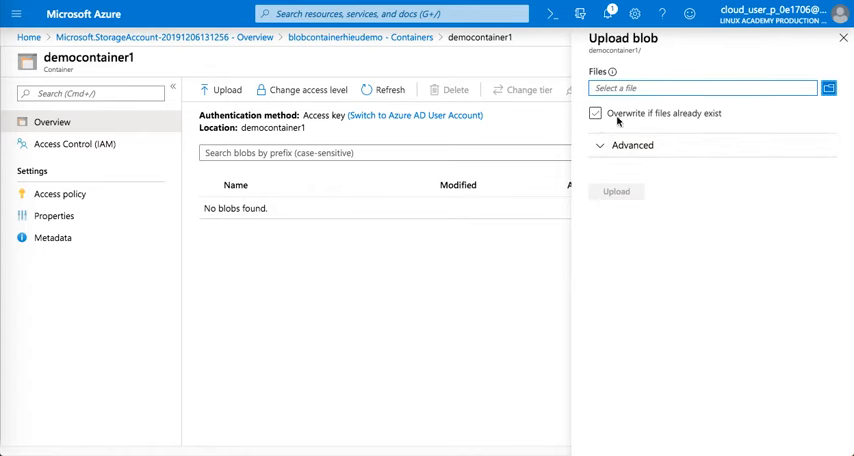
click(630, 145)
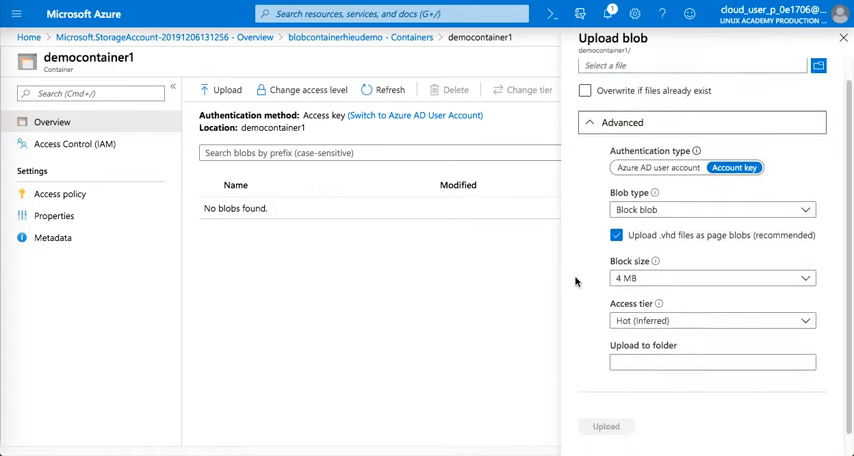
scroll(down, 3)
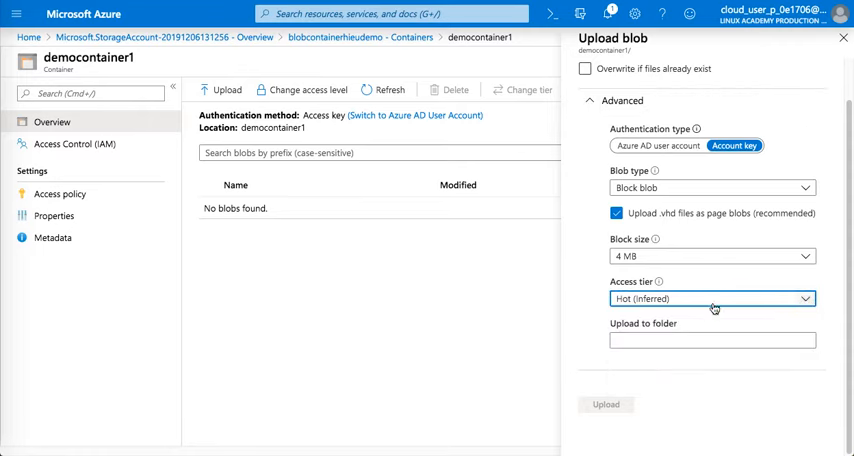
click(712, 340)
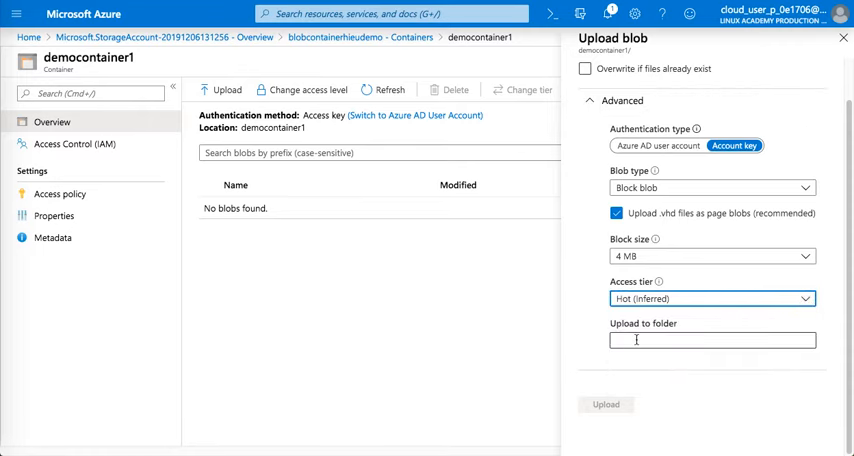
click(712, 340)
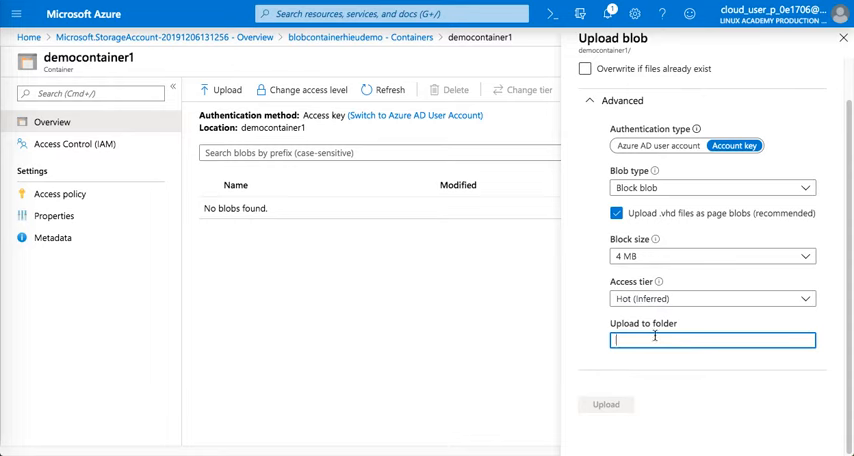
mouse_move(651, 356)
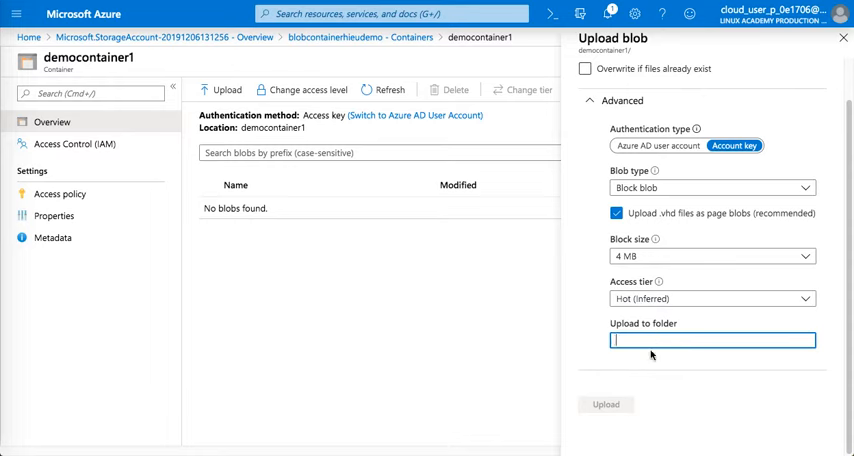
text(/)
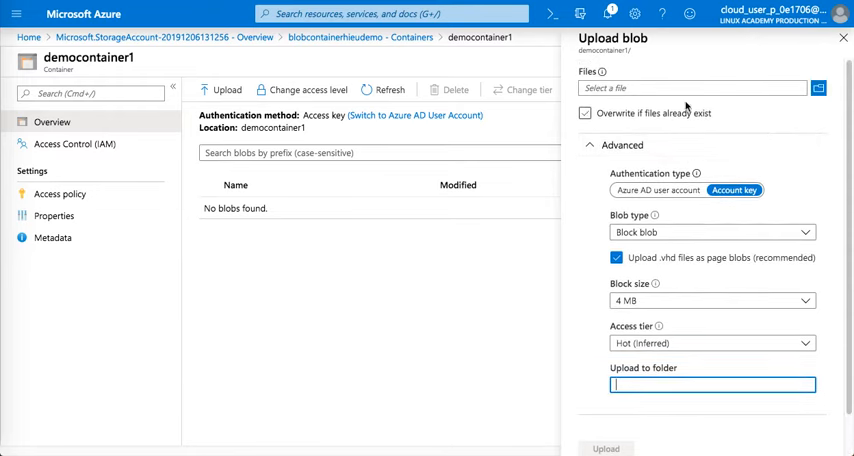
Upload Cloud Data Analyst.png from the BlogContainer folder into democontainer1.
click(585, 113)
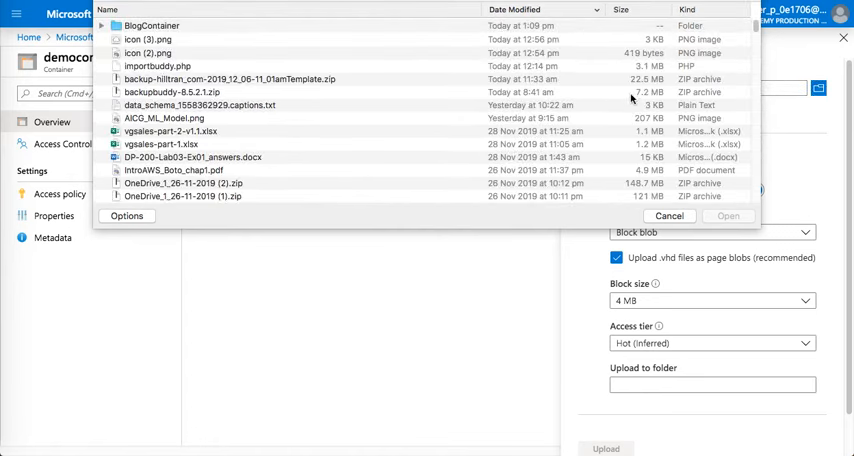
click(150, 25)
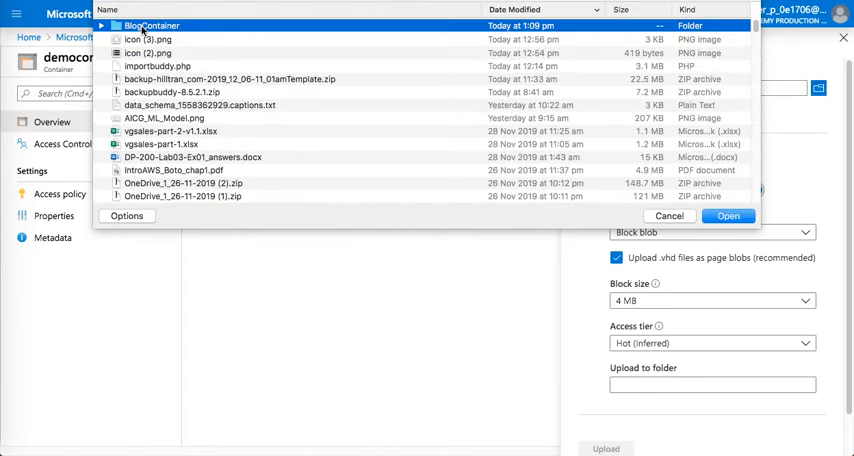
double_click(152, 25)
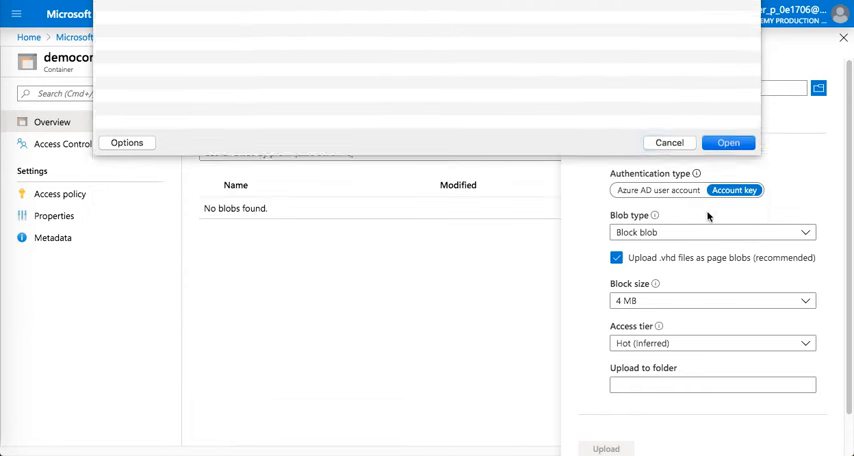
click(728, 142)
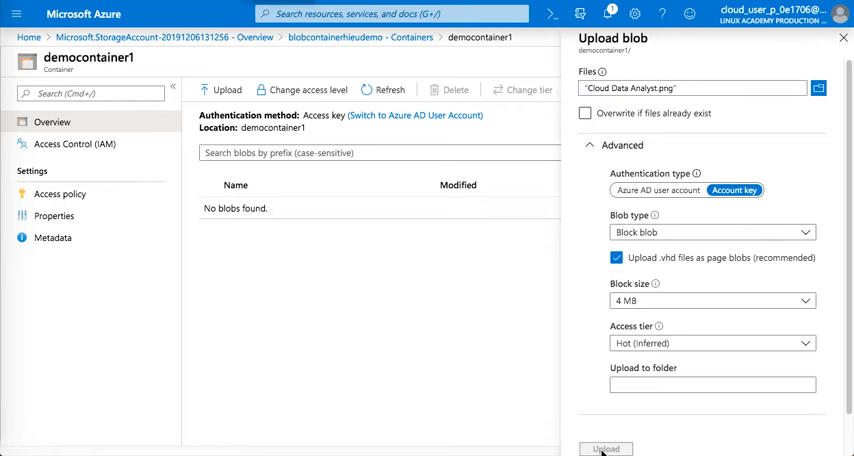
click(605, 448)
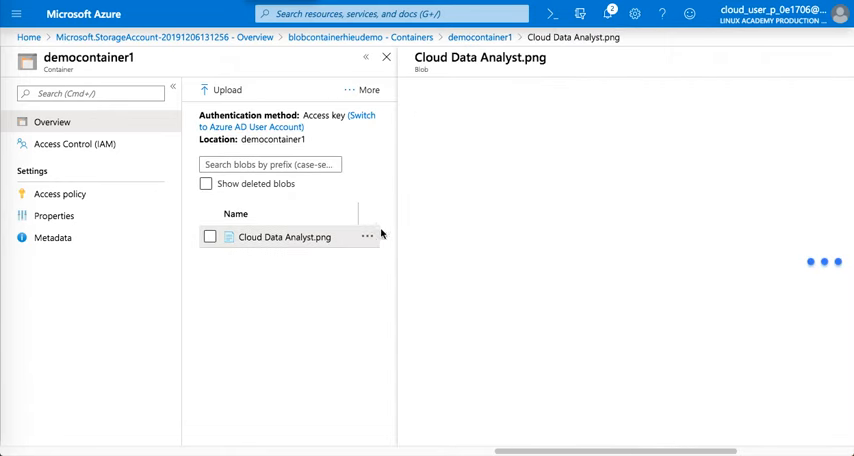
Check the logo's properties and image preview, then start a new upload in democontainer1.
click(284, 237)
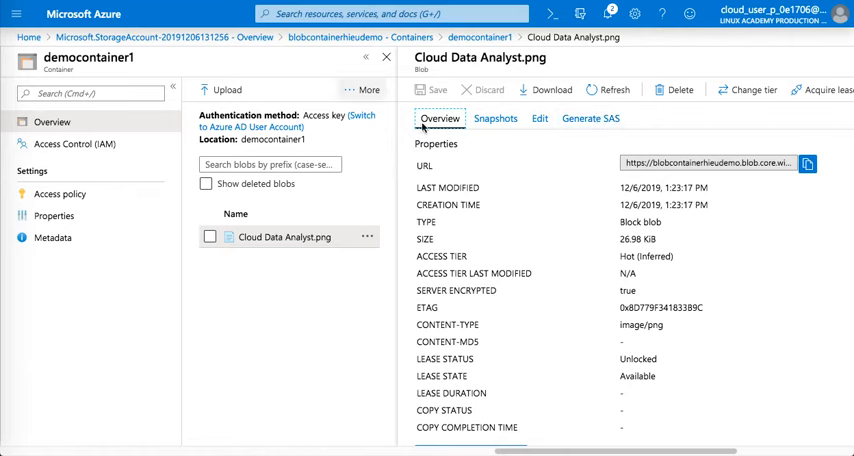
mouse_move(540, 118)
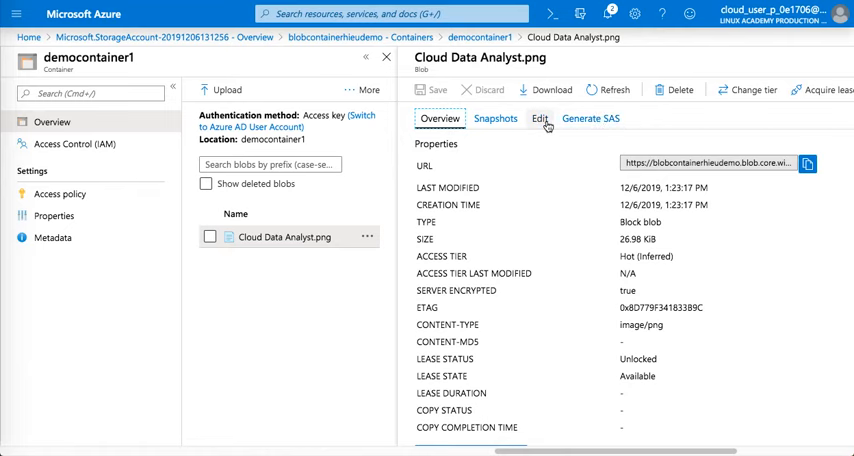
click(540, 118)
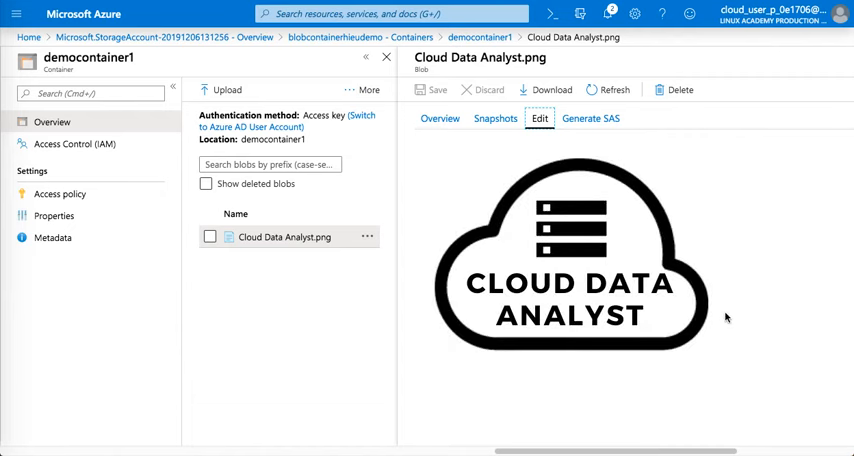
mouse_move(440, 118)
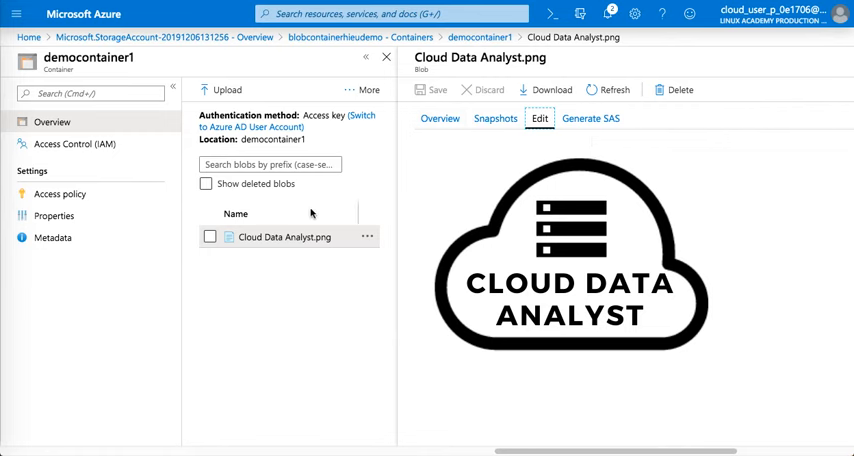
mouse_move(311, 213)
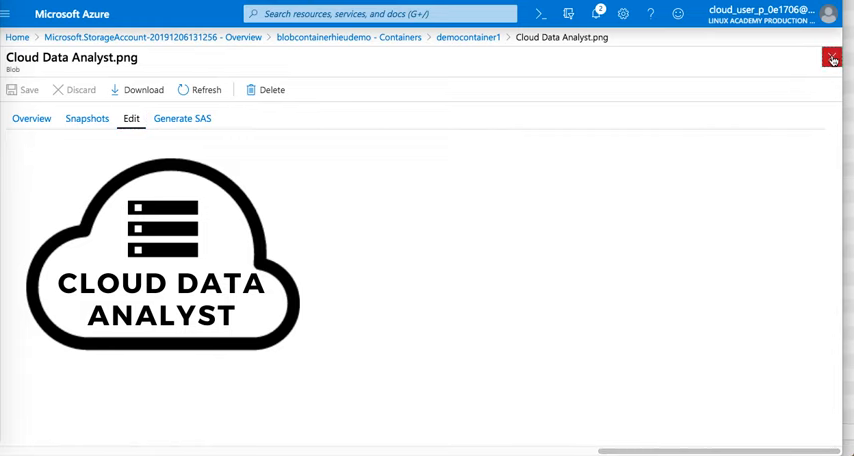
click(832, 57)
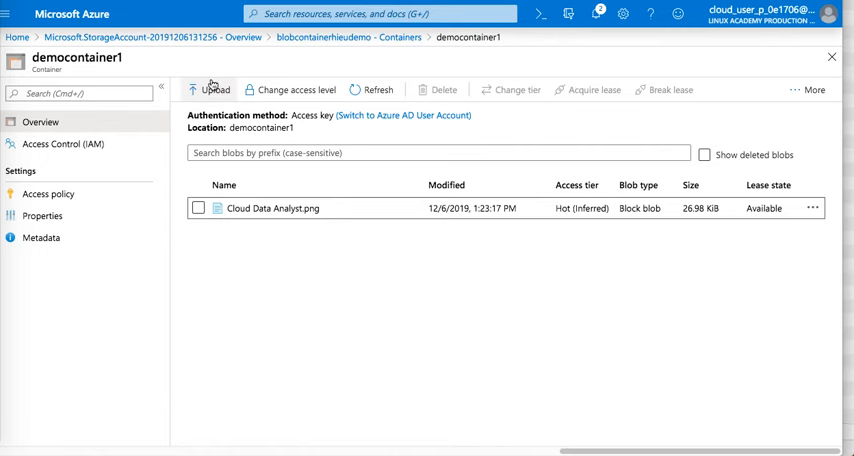
click(210, 90)
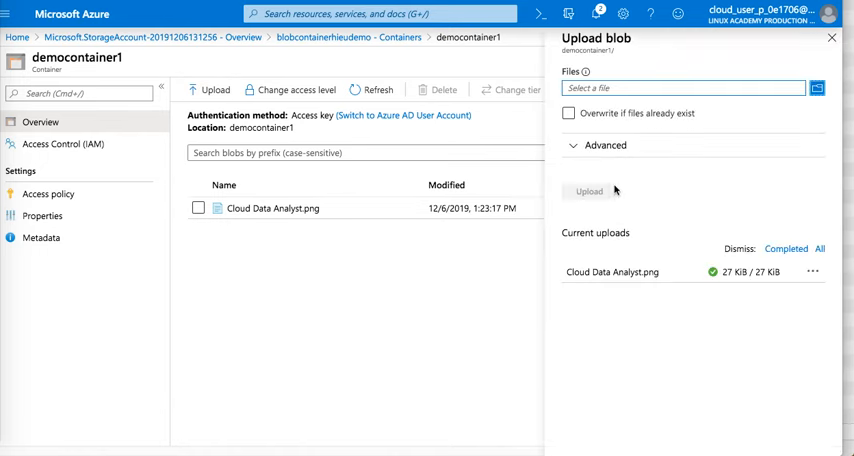
Upload sampleHieu.json with folderjson entered as the Advanced upload folder.
click(568, 113)
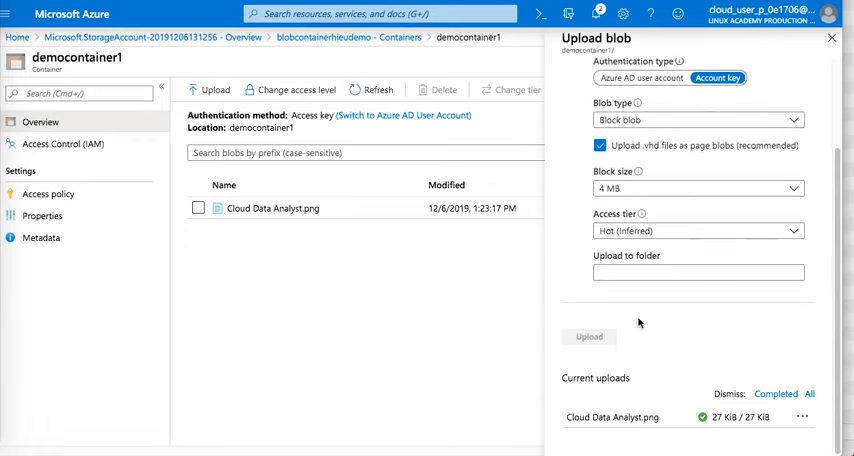
click(698, 272)
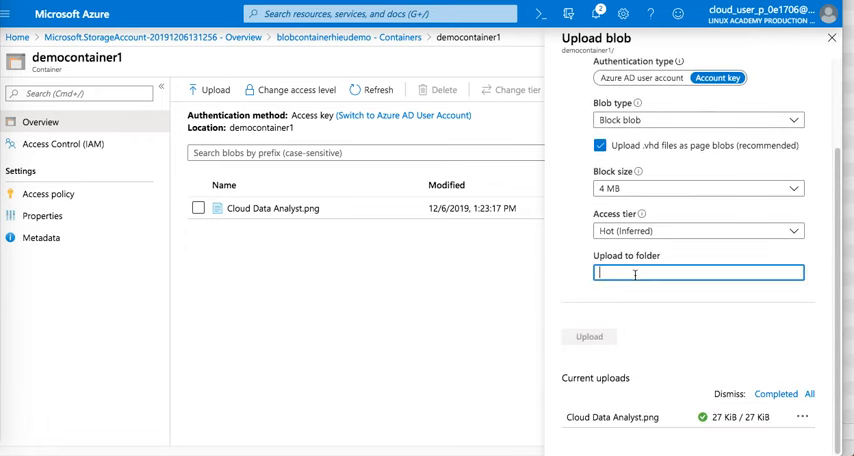
text(folder)
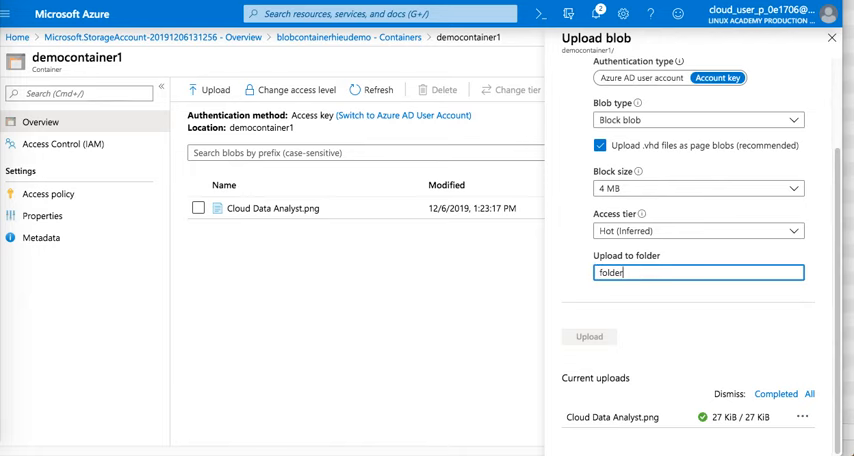
text(os)
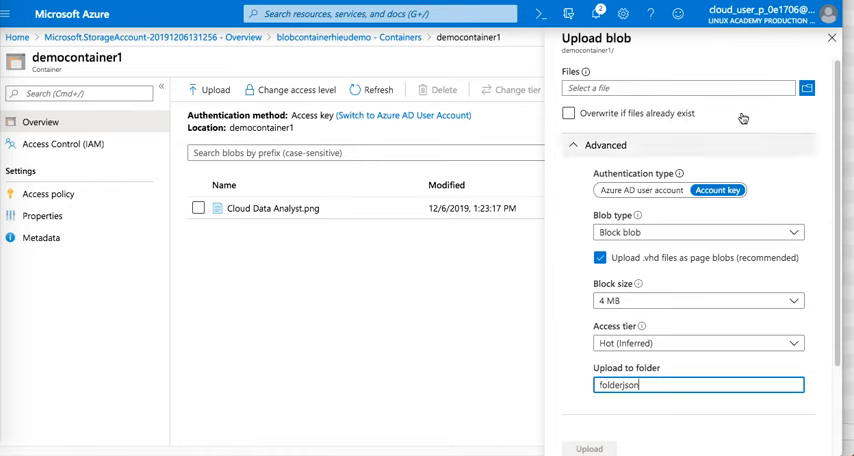
click(806, 88)
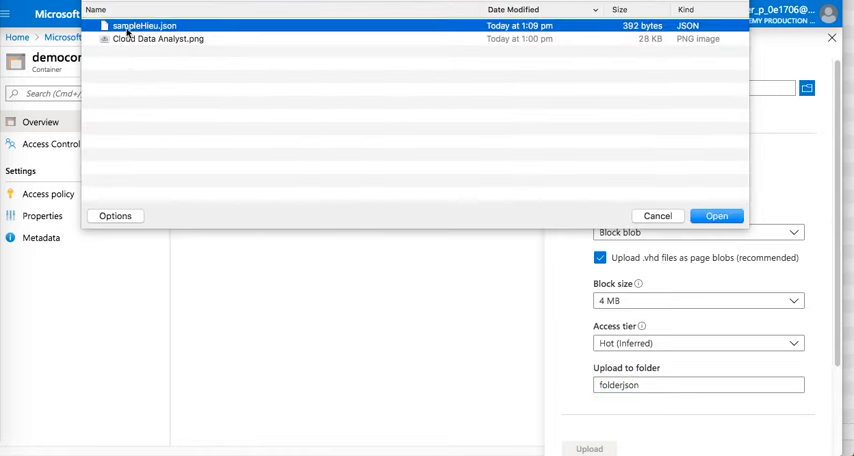
click(657, 215)
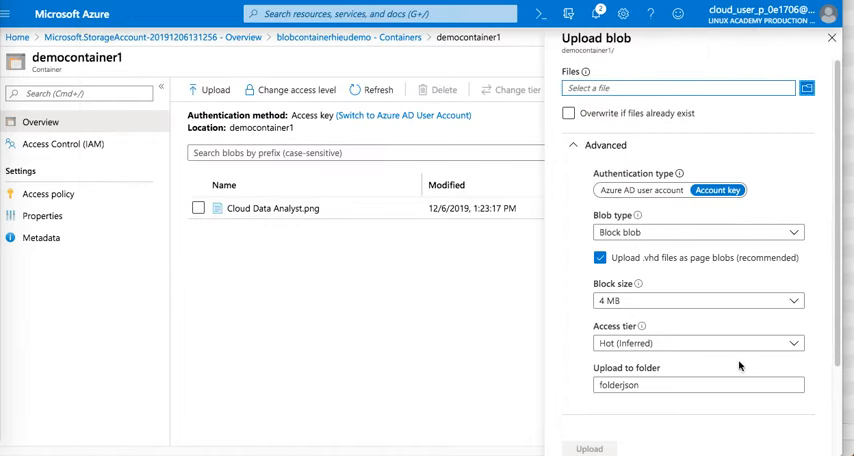
click(589, 337)
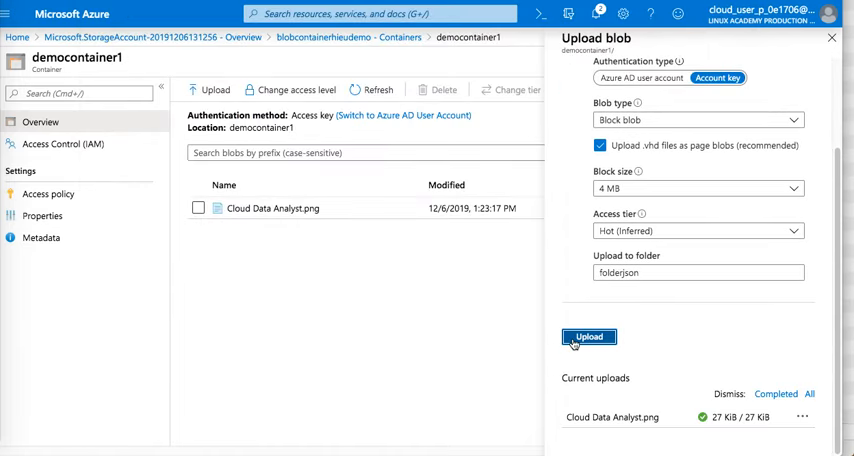
click(589, 336)
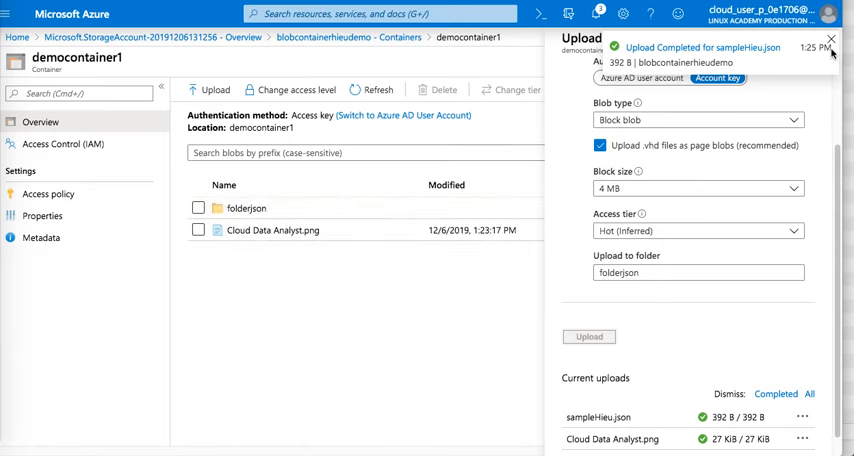
Dismiss the upload notification and pane, then view sampleHieu.json's properties in folderjson.
click(831, 38)
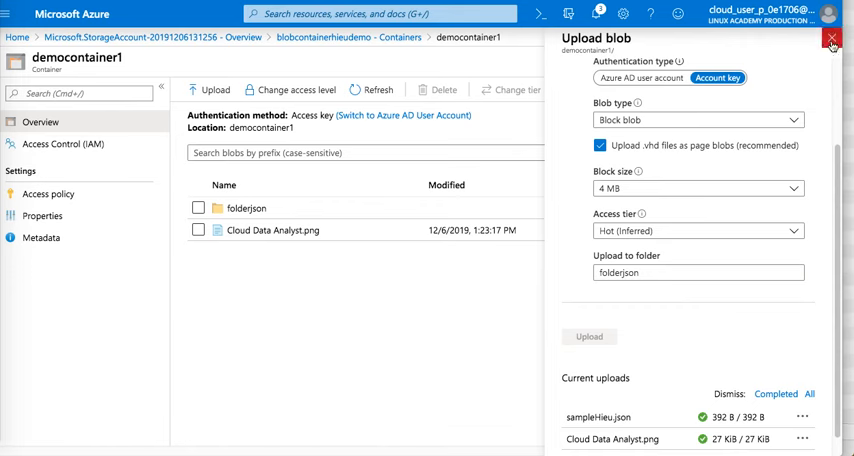
click(831, 38)
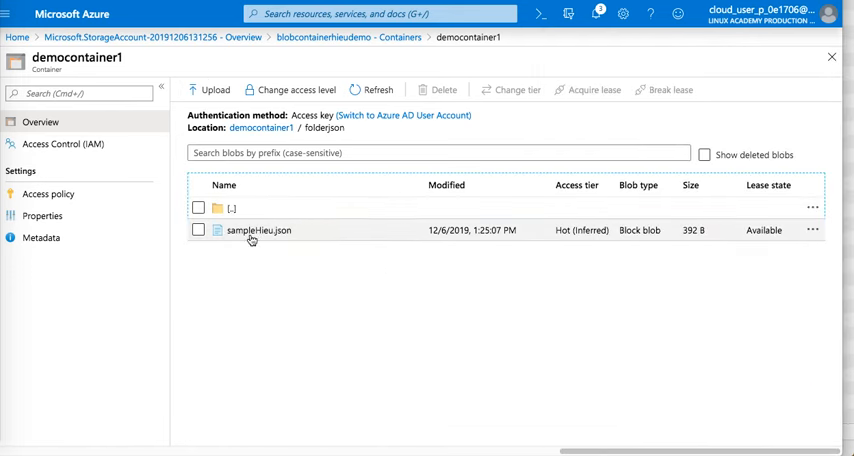
click(259, 230)
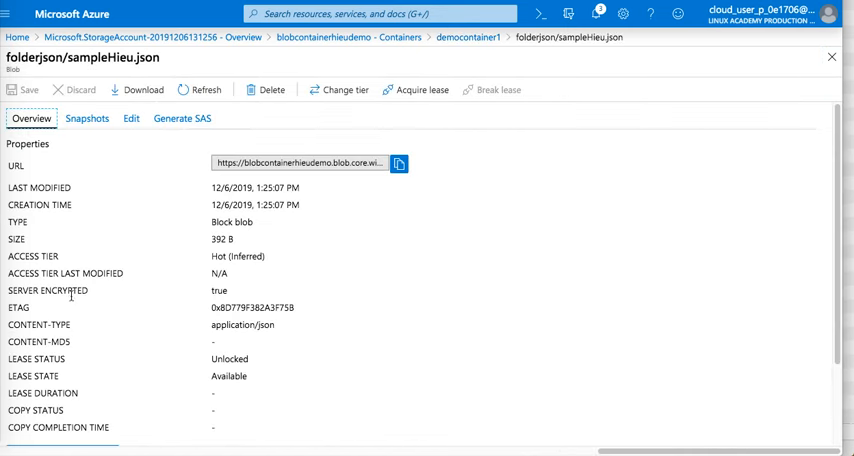
mouse_move(270, 369)
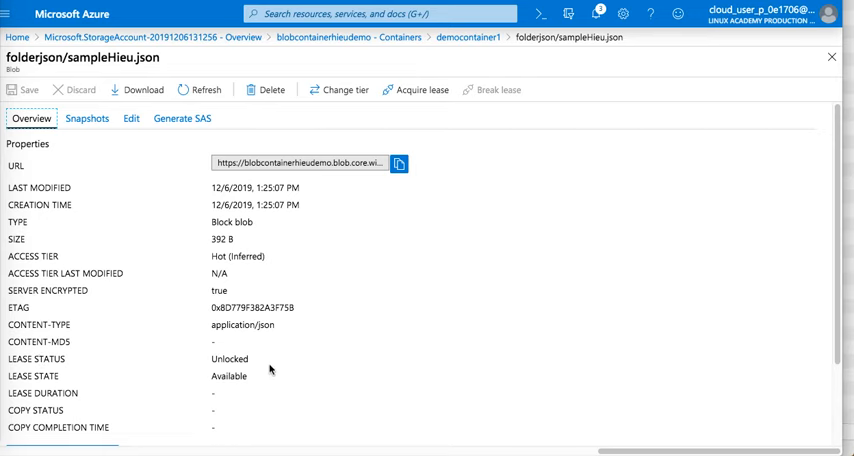
Open the Edit tab to show sampleHieu.json's name and salary records.
click(130, 118)
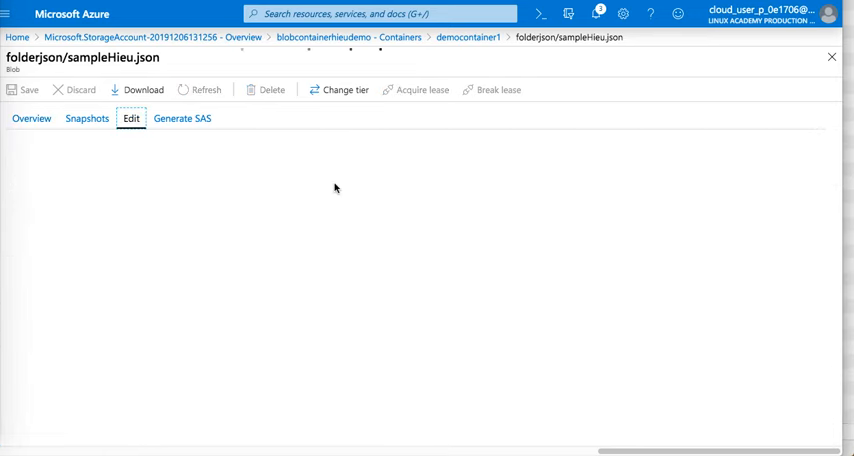
click(131, 118)
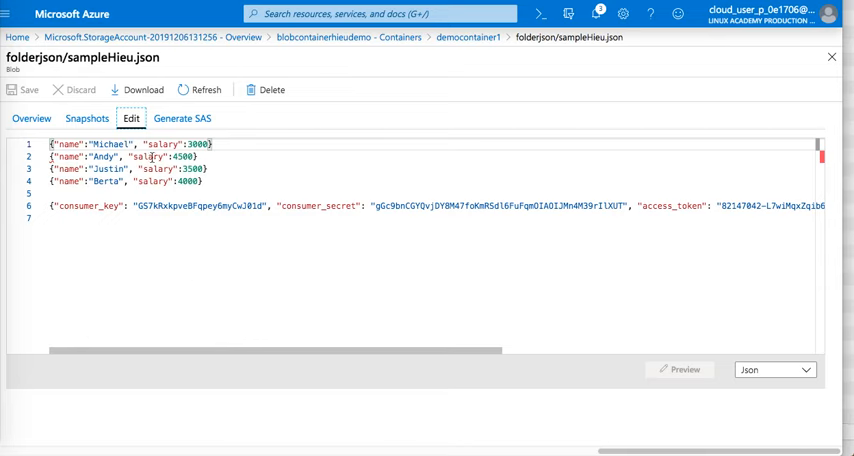
mouse_move(325, 181)
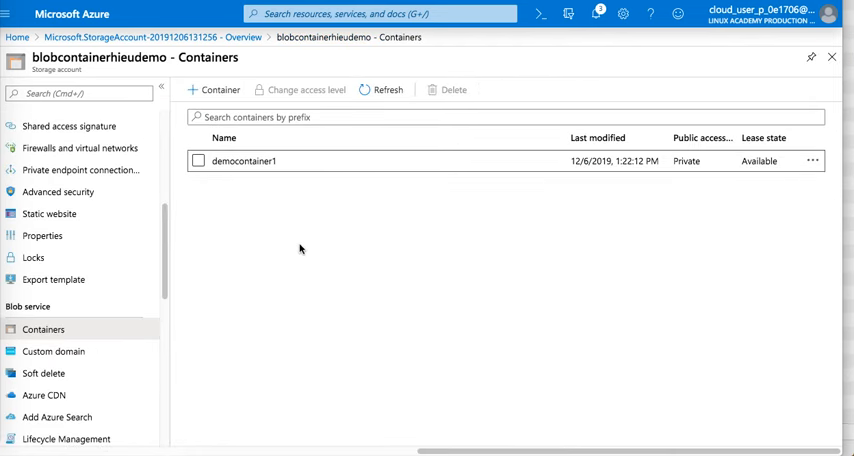
mouse_move(293, 258)
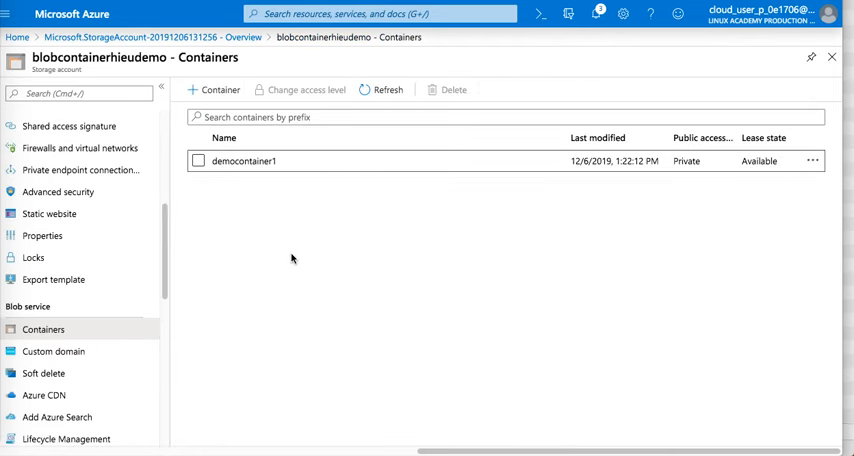